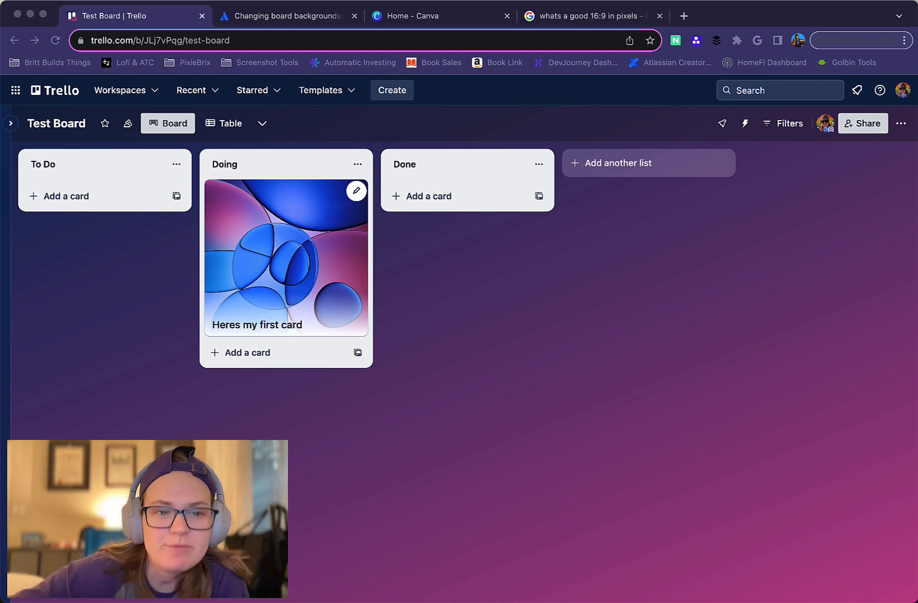
{"action": "mouse_move", "coordinate": [584, 344]}
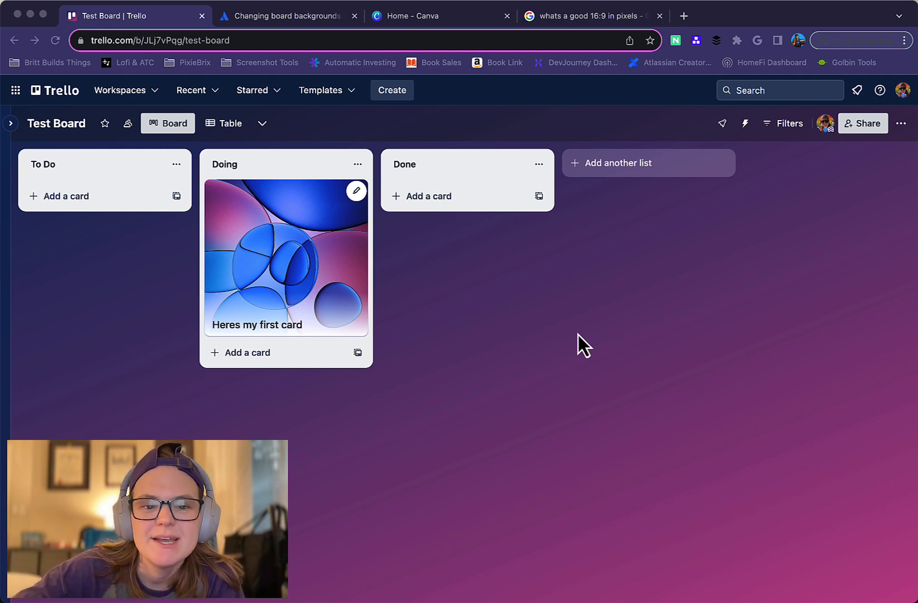
{"action": "mouse_move", "coordinate": [593, 315]}
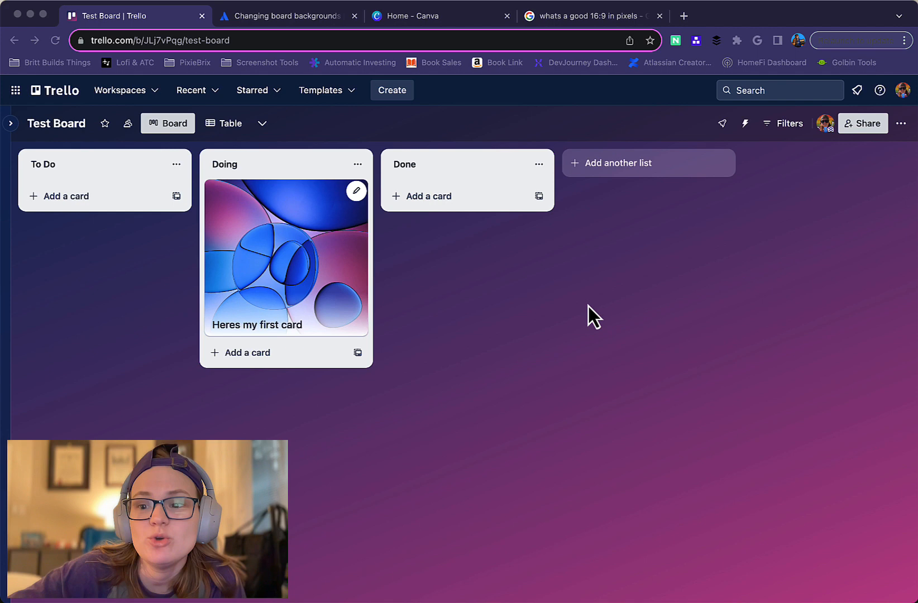
- Preview Test Board's photo backgrounds, return to Change background, then view the backgrounds help article
{"action": "left_click", "coordinate": [901, 123]}
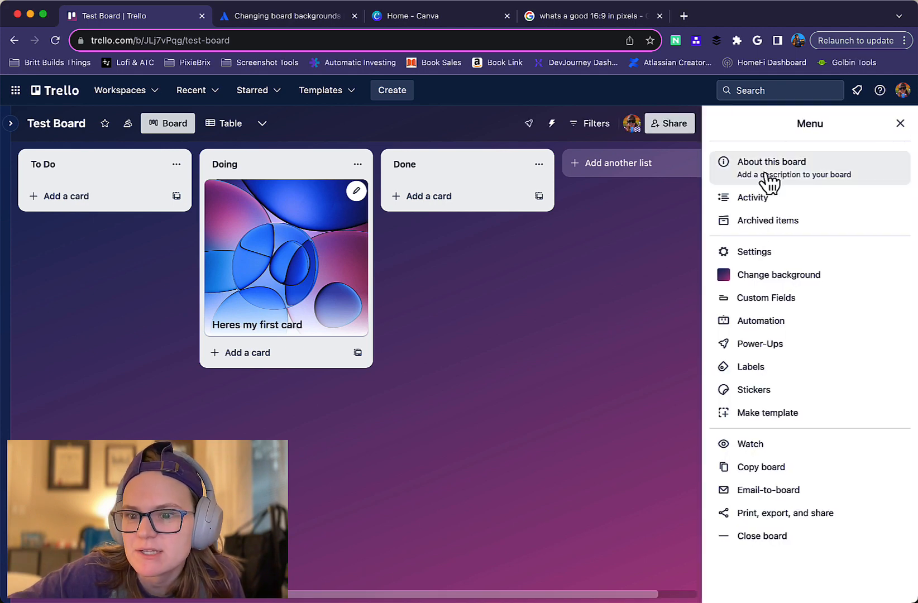
{"action": "left_click", "coordinate": [778, 274]}
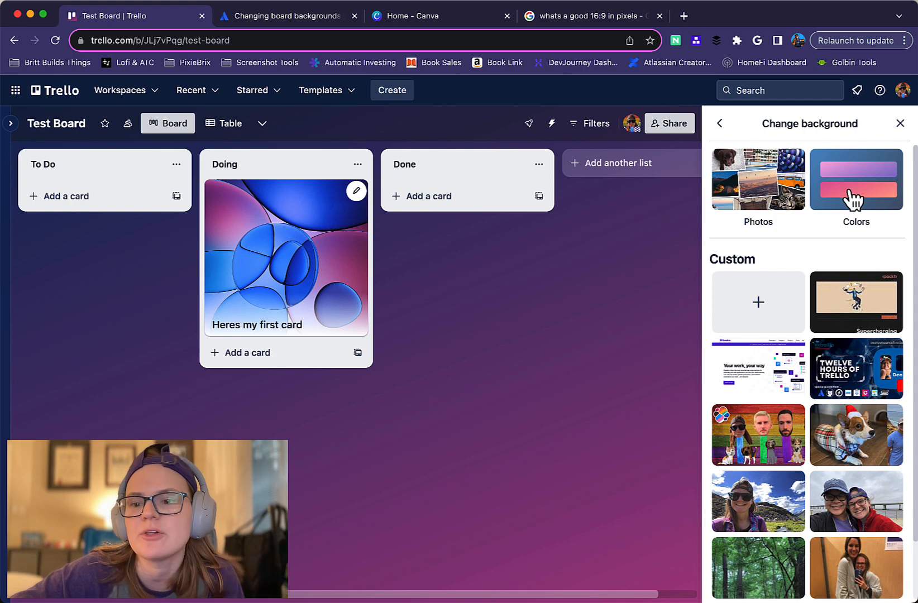
{"action": "left_click", "coordinate": [758, 180]}
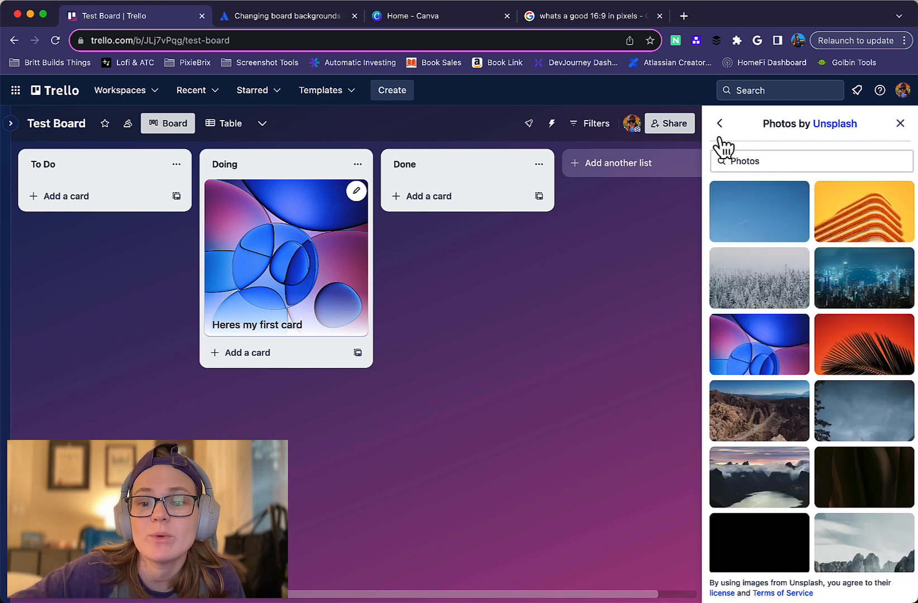
{"action": "left_click", "coordinate": [758, 302]}
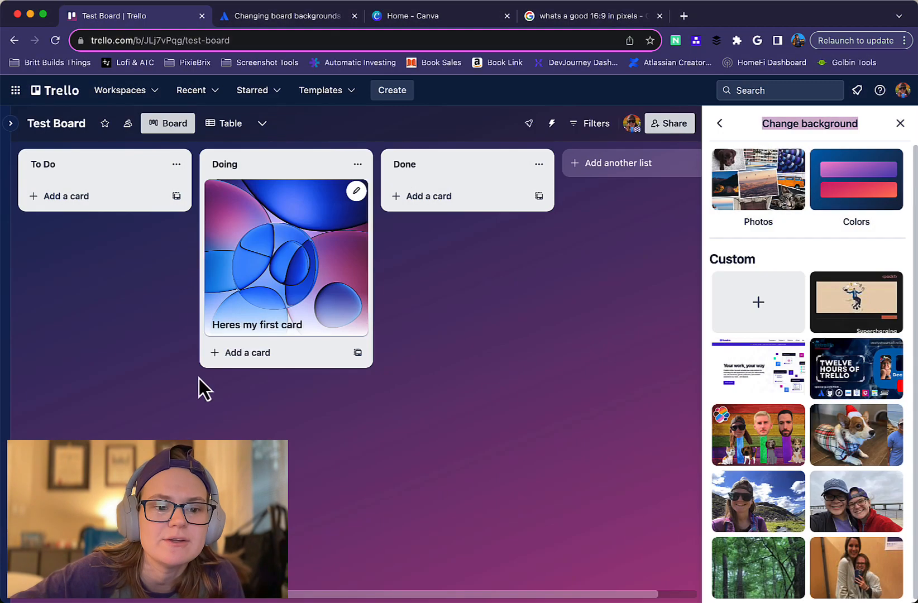
{"action": "left_click", "coordinate": [287, 16]}
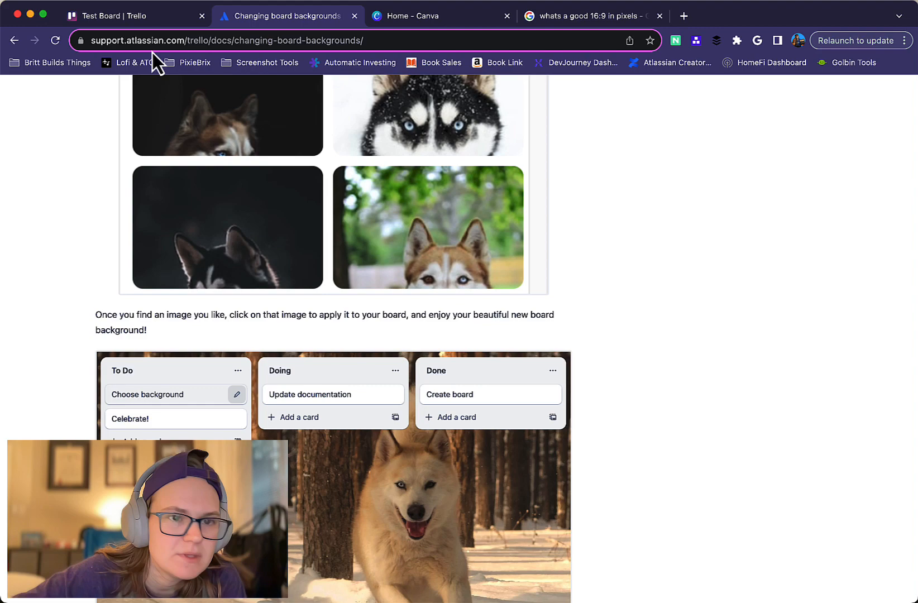
- Scroll the support article down to the note on custom background resolution
{"action": "scroll", "scroll_direction": "down", "scroll_amount": 3}
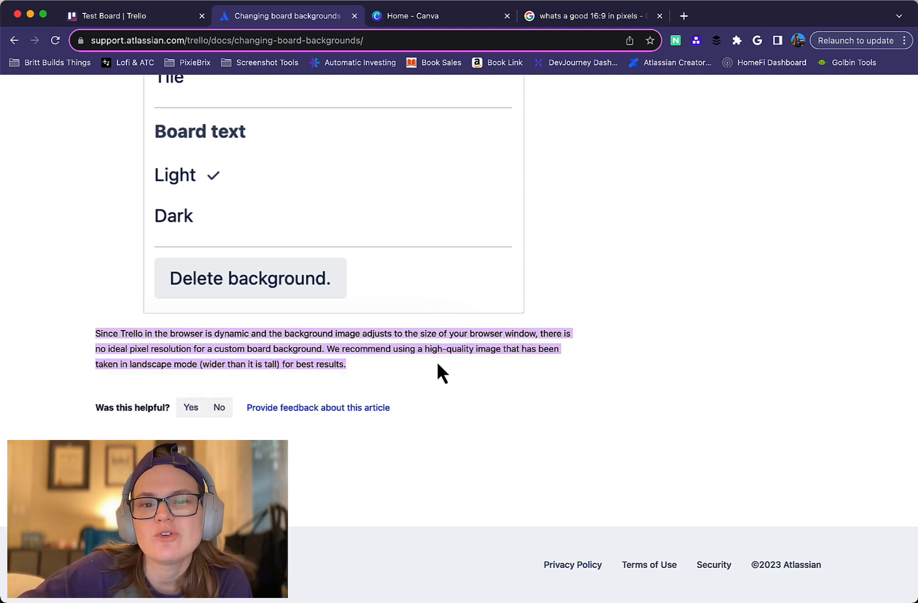
{"action": "mouse_move", "coordinate": [535, 38]}
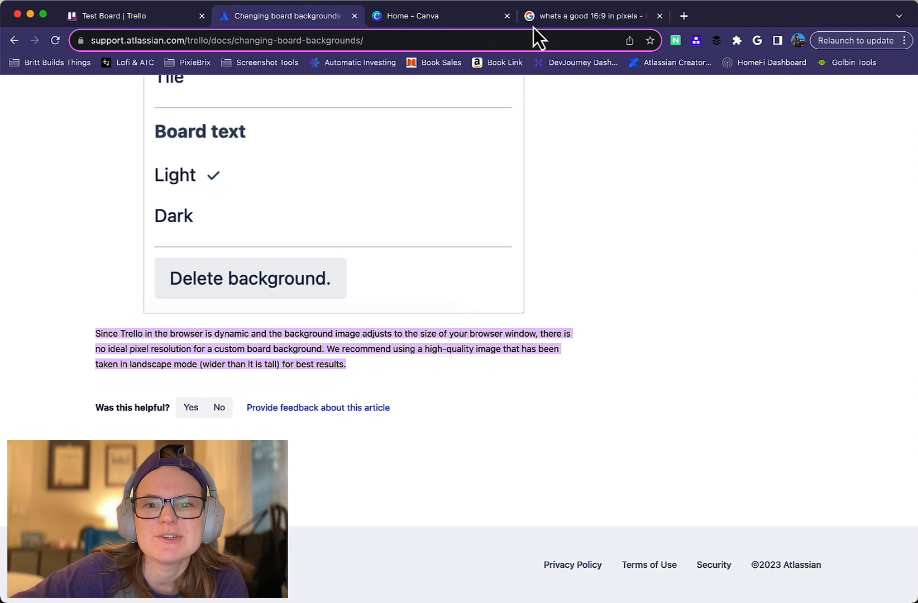
- Highlight the 3840 by 2160 px answer in the 16:9 search results
{"action": "left_click", "coordinate": [589, 16]}
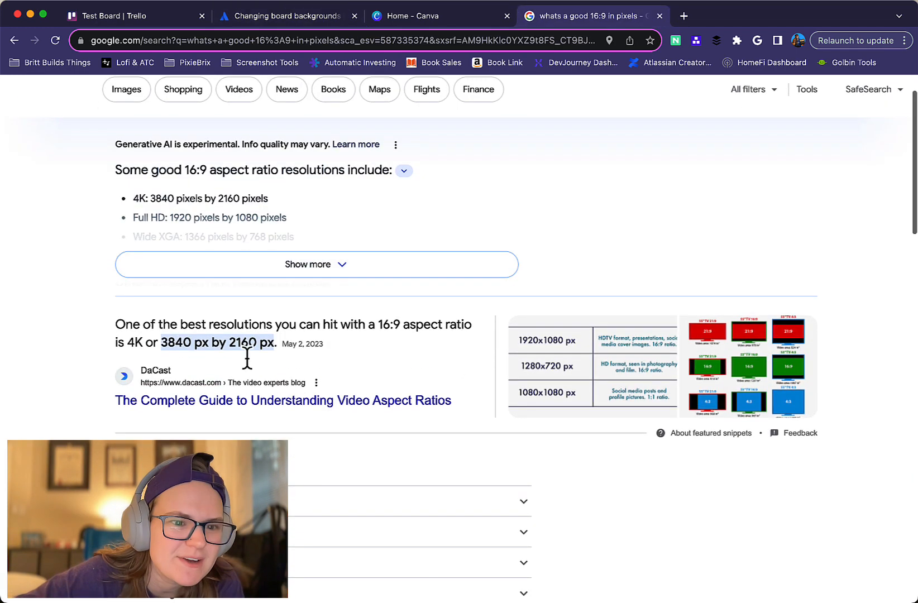
{"action": "double_click", "coordinate": [177, 343]}
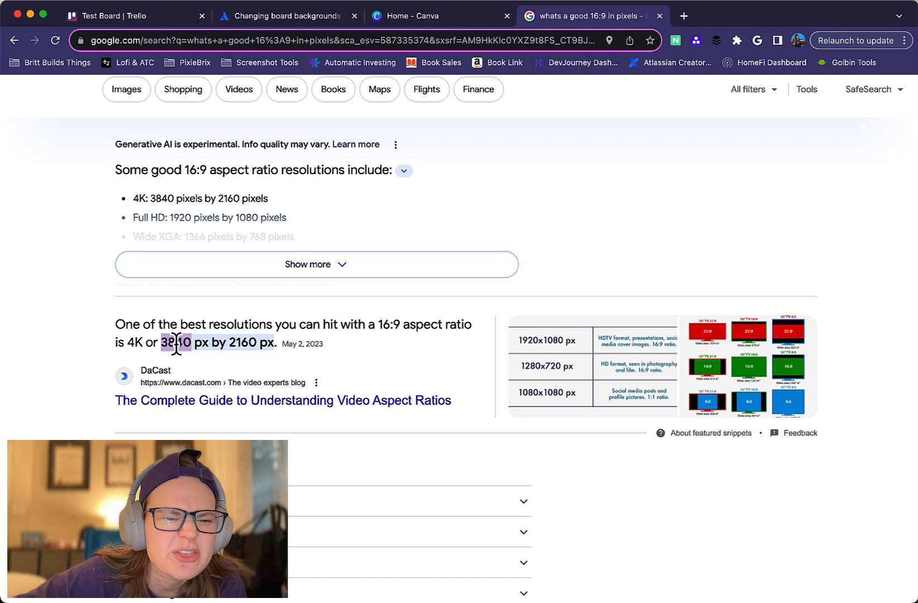
{"action": "left_click_drag", "start_coordinate": [176, 343], "coordinate": [246, 343]}
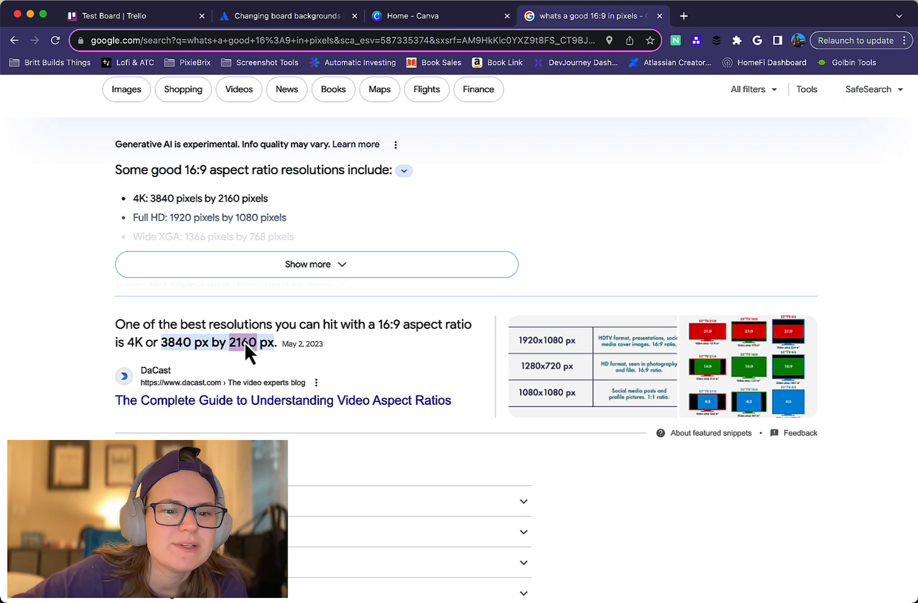
{"action": "mouse_move", "coordinate": [256, 310]}
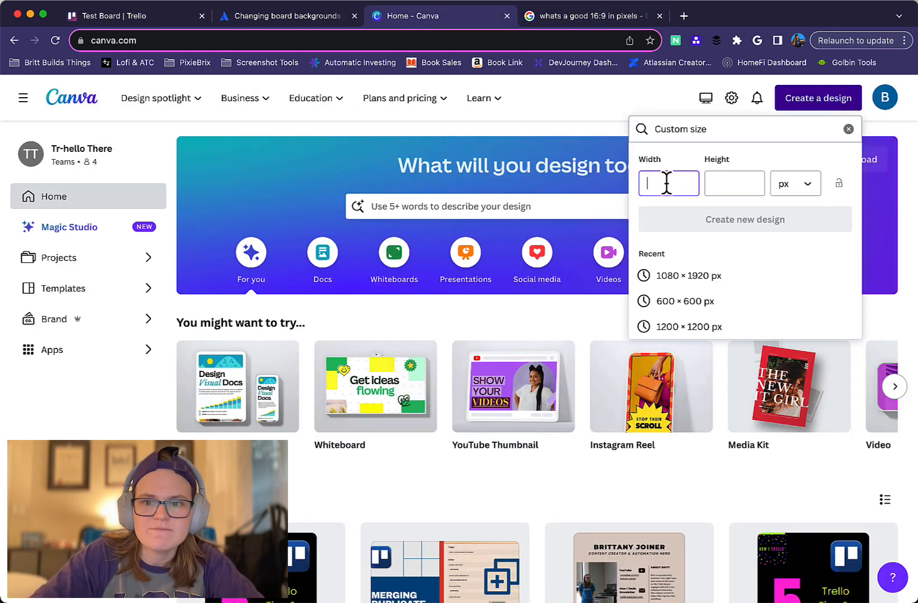
- Create a custom-size Canva design of 3840 × 2160 px
{"action": "type", "text": "3840"}
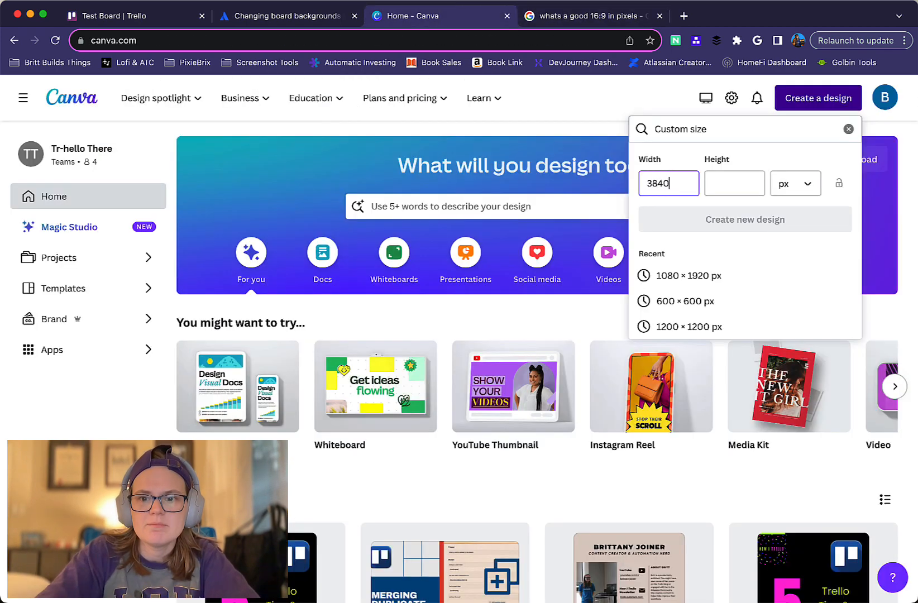
{"action": "type", "text": "21"}
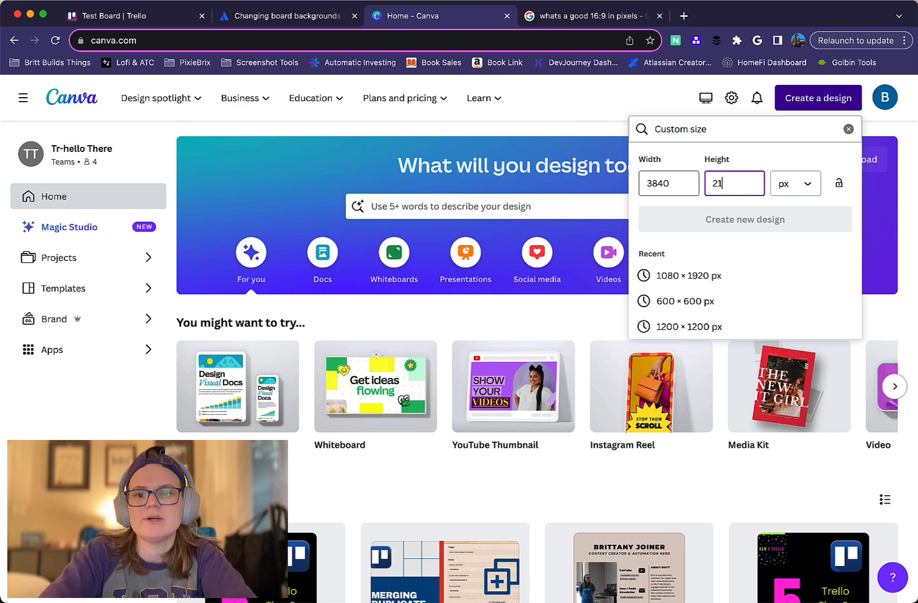
{"action": "left_click", "coordinate": [744, 219]}
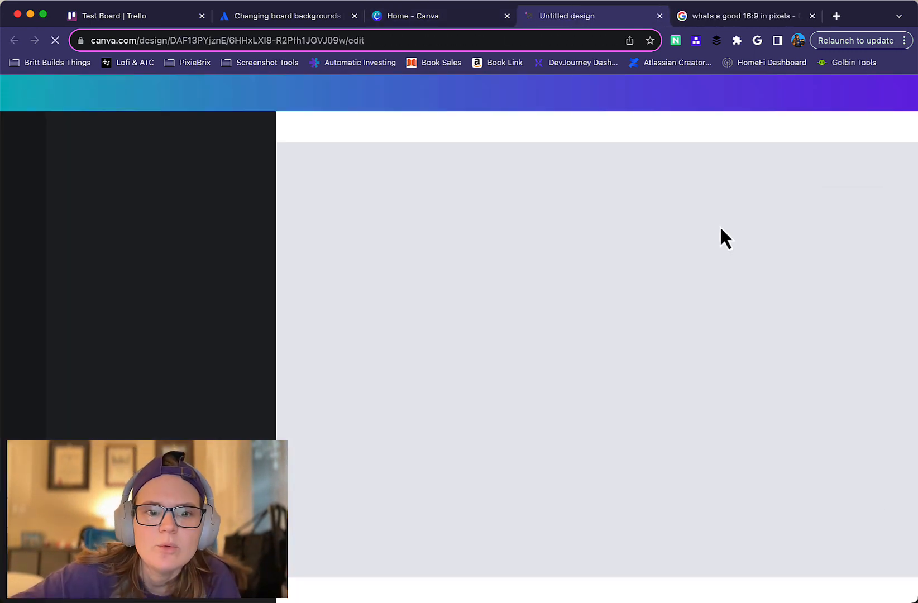
- Rename the new design to 'trello-board-background'
{"action": "left_click", "coordinate": [110, 92]}
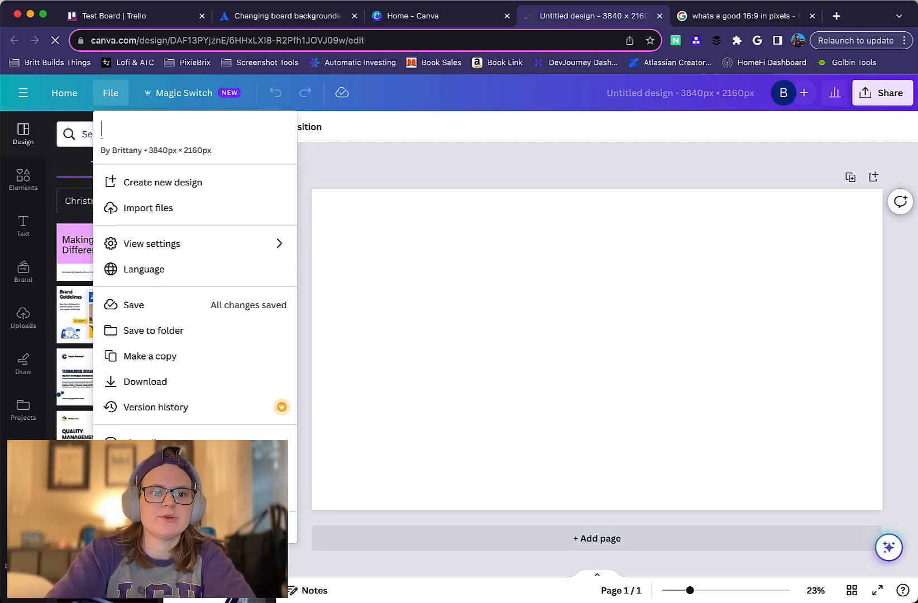
{"action": "type", "text": "trello-board-"}
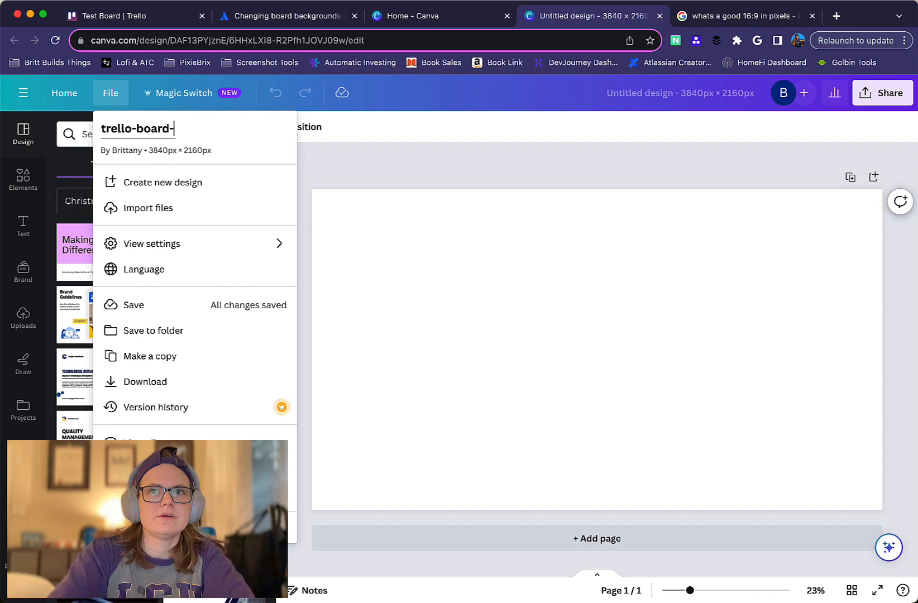
{"action": "type", "text": "background"}
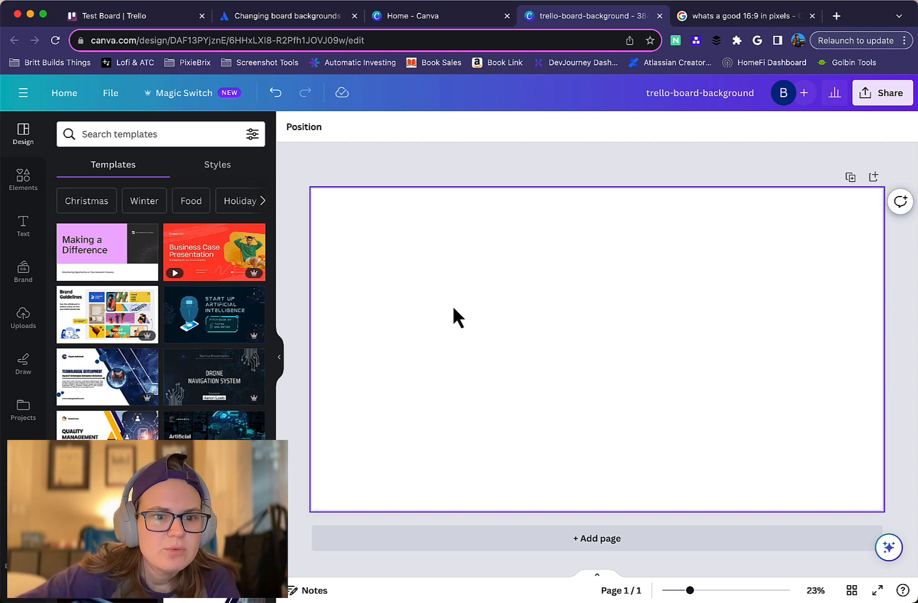
{"action": "mouse_move", "coordinate": [417, 418]}
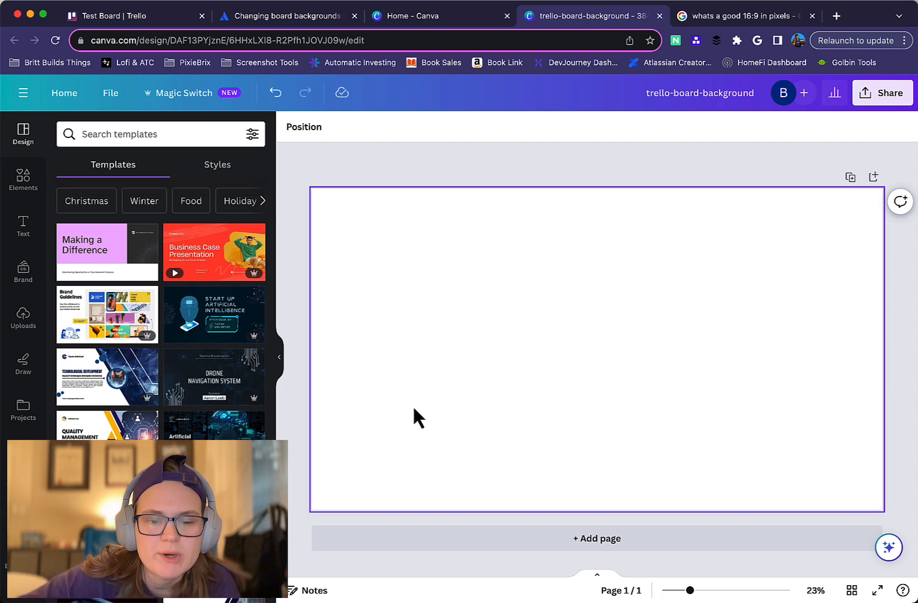
{"action": "mouse_move", "coordinate": [743, 269]}
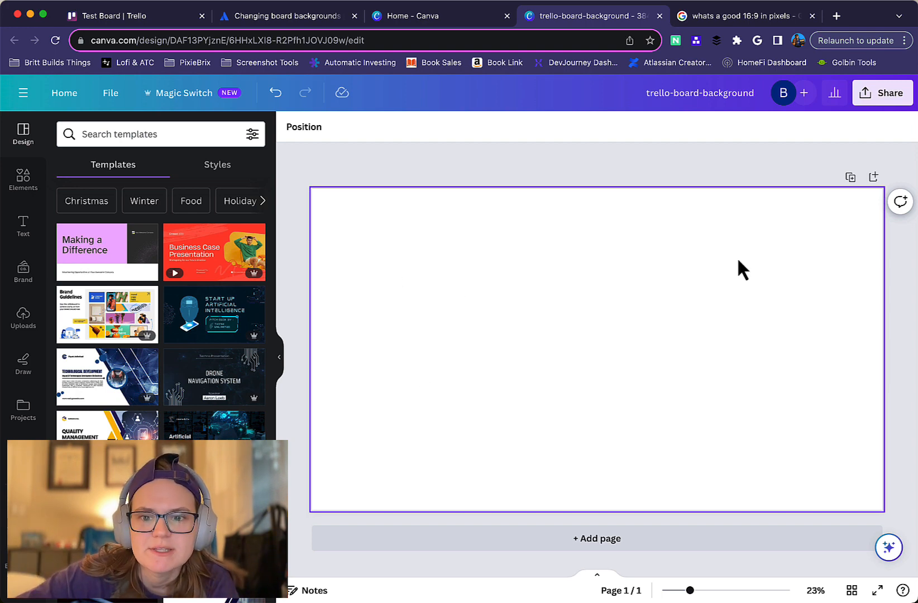
{"action": "mouse_move", "coordinate": [423, 480]}
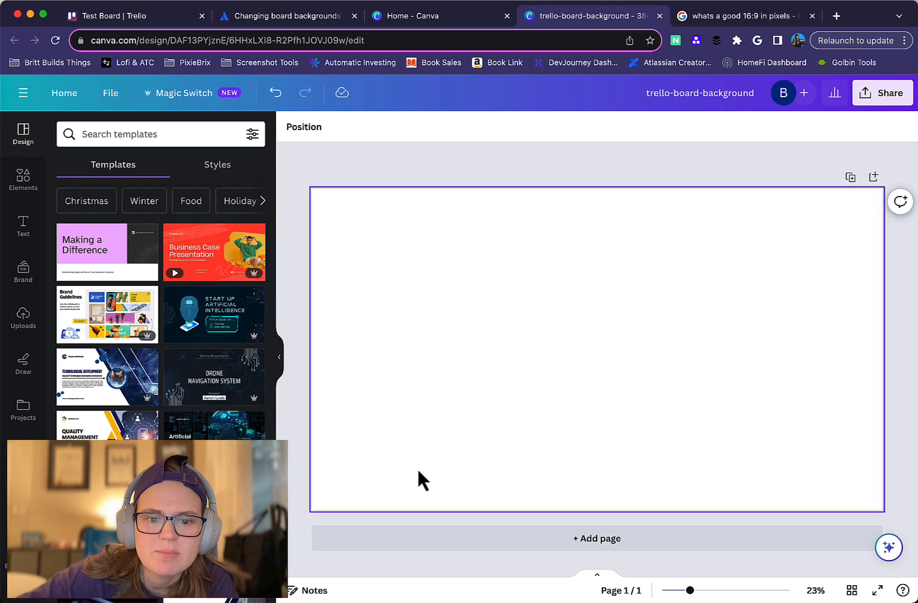
{"action": "mouse_move", "coordinate": [691, 225]}
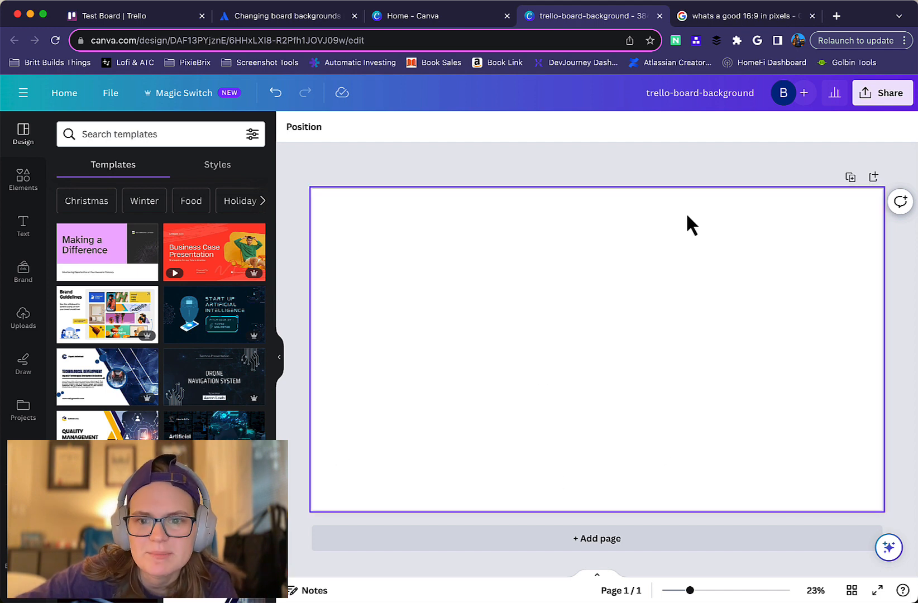
- Scroll the Design panel templates down to the blue robot Project template
{"action": "scroll", "scroll_direction": "down", "scroll_amount": 3}
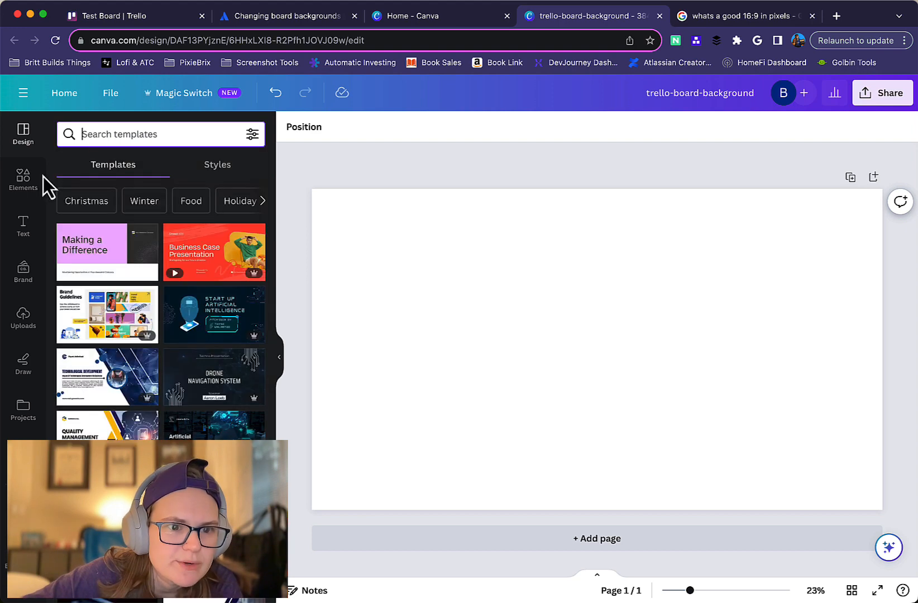
{"action": "scroll", "scroll_direction": "down", "scroll_amount": 3}
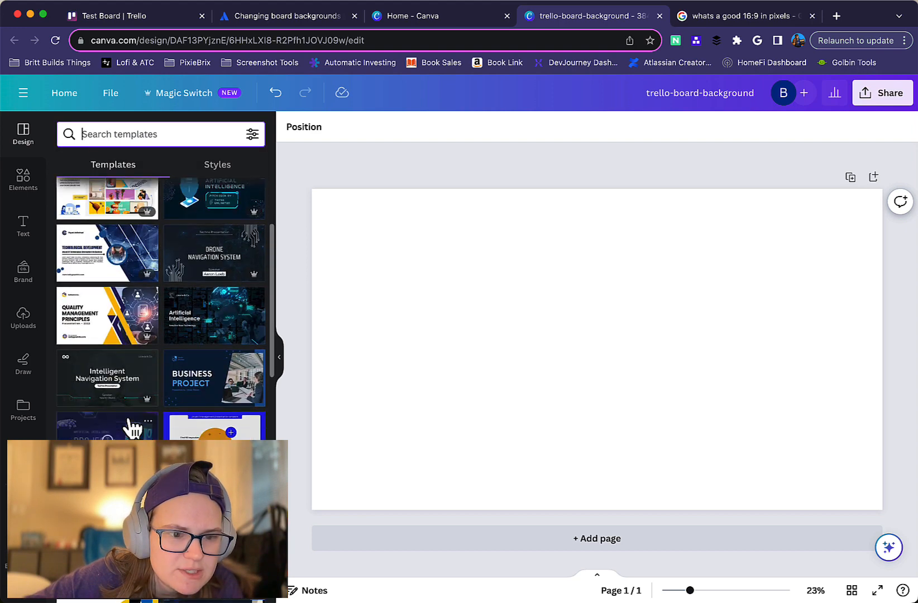
{"action": "scroll", "scroll_direction": "down", "scroll_amount": 3}
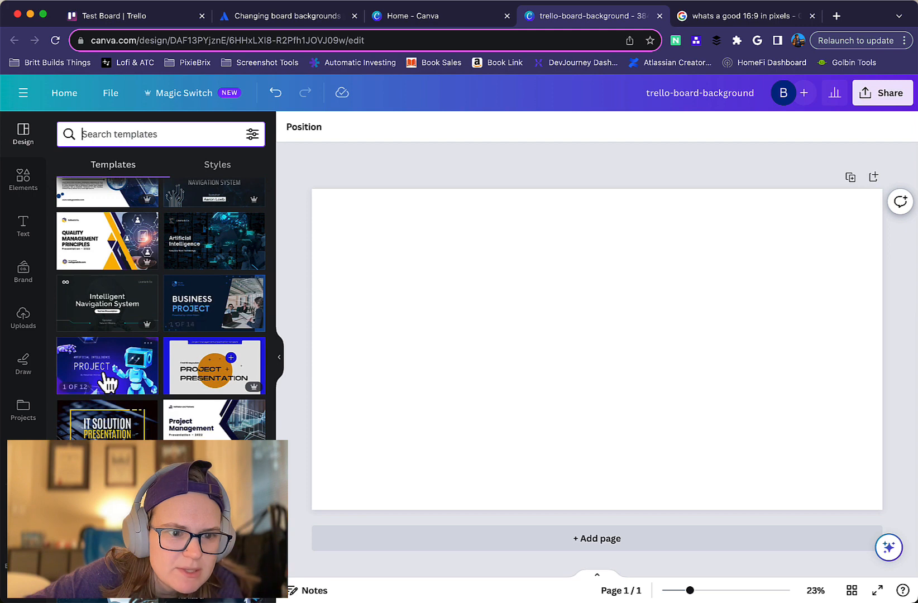
- Apply the Blue Futuristic robot cover page and delete its title and byline text
{"action": "left_click", "coordinate": [107, 365]}
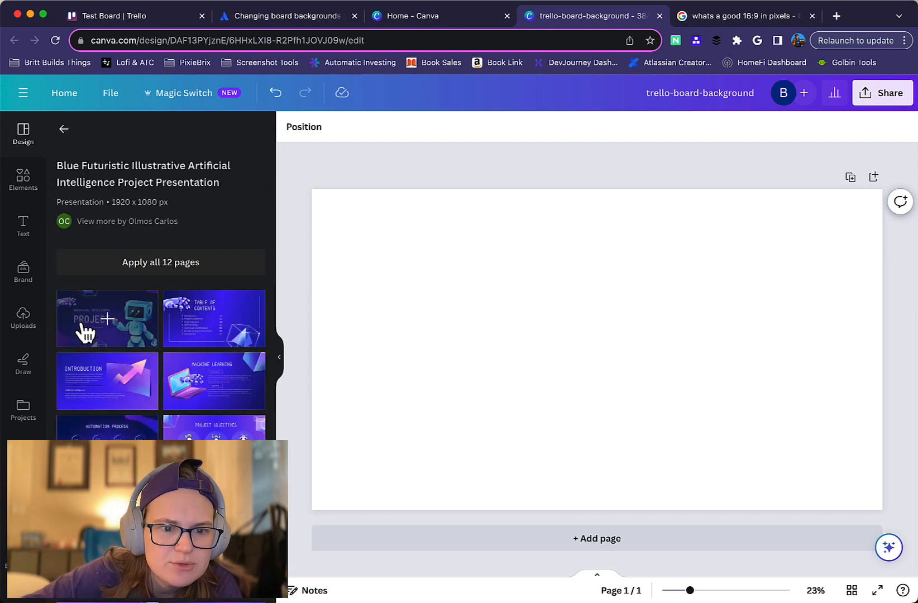
{"action": "left_click", "coordinate": [107, 317]}
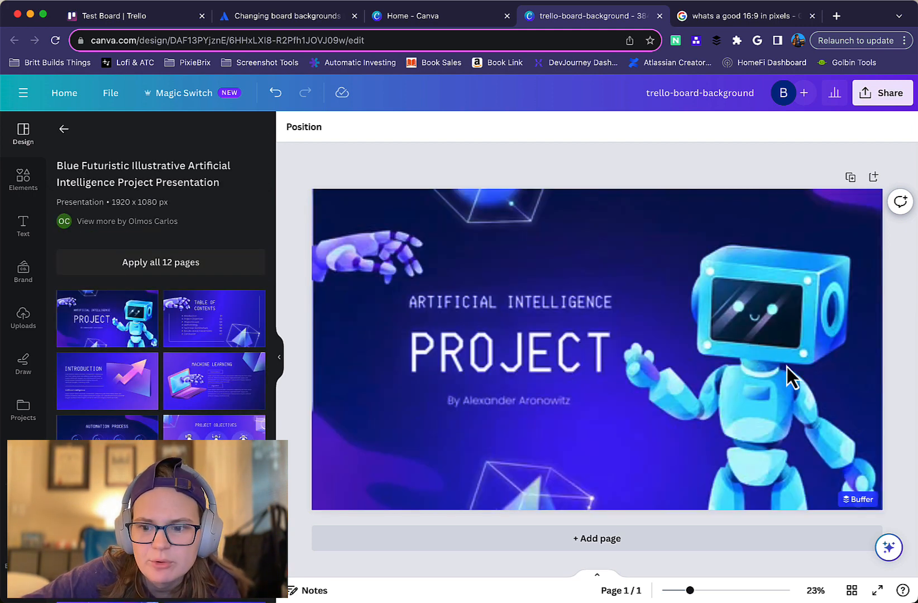
{"action": "left_click", "coordinate": [509, 351]}
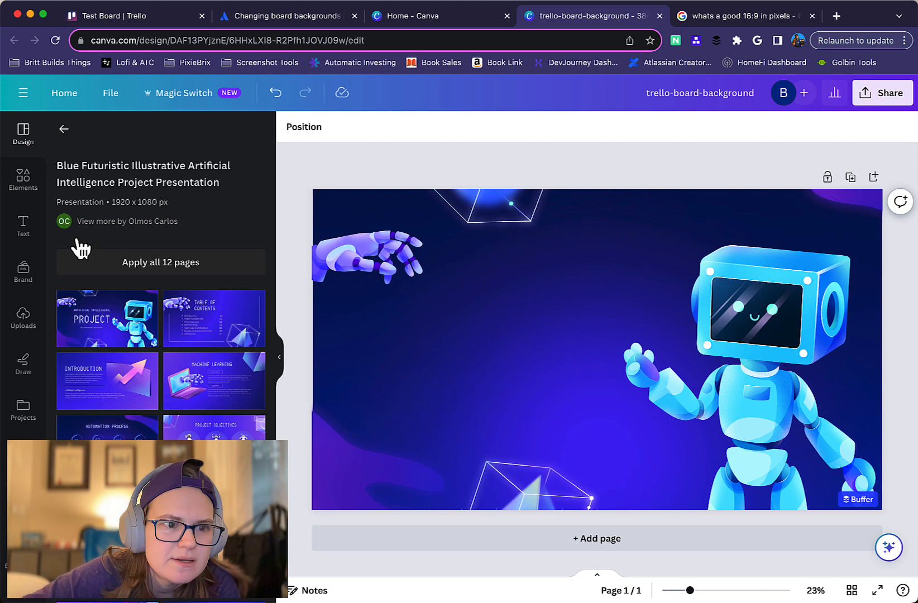
{"action": "left_click", "coordinate": [23, 179]}
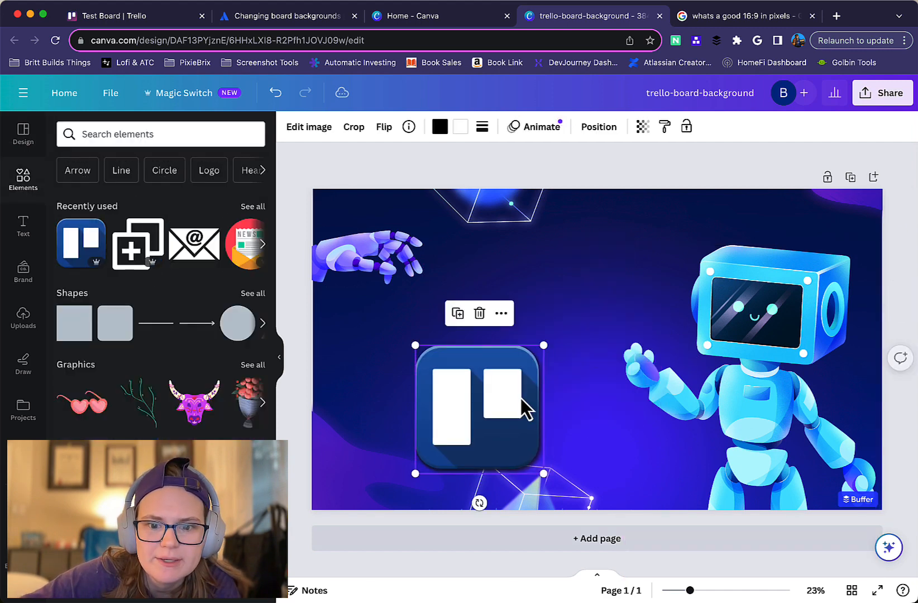
- Move the Trello logo to the bottom-left and add a colourful robot graphic
{"action": "left_click_drag", "start_coordinate": [478, 408], "coordinate": [376, 458]}
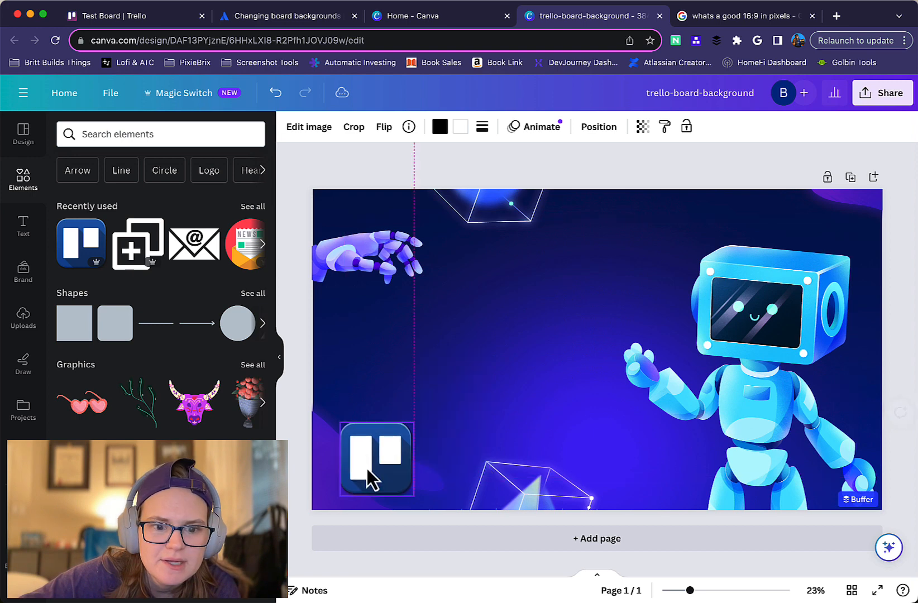
{"action": "type", "text": "r"}
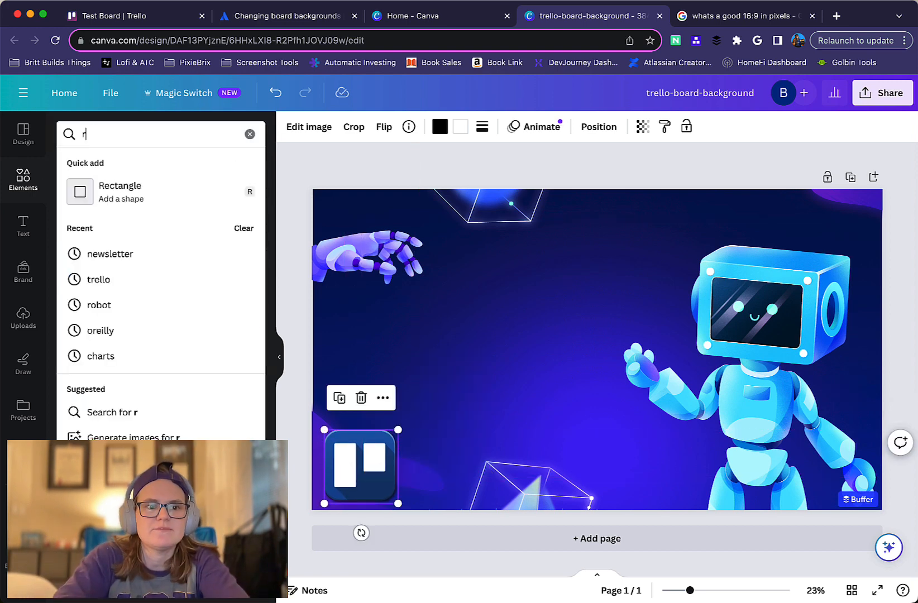
{"action": "type", "text": "robot"}
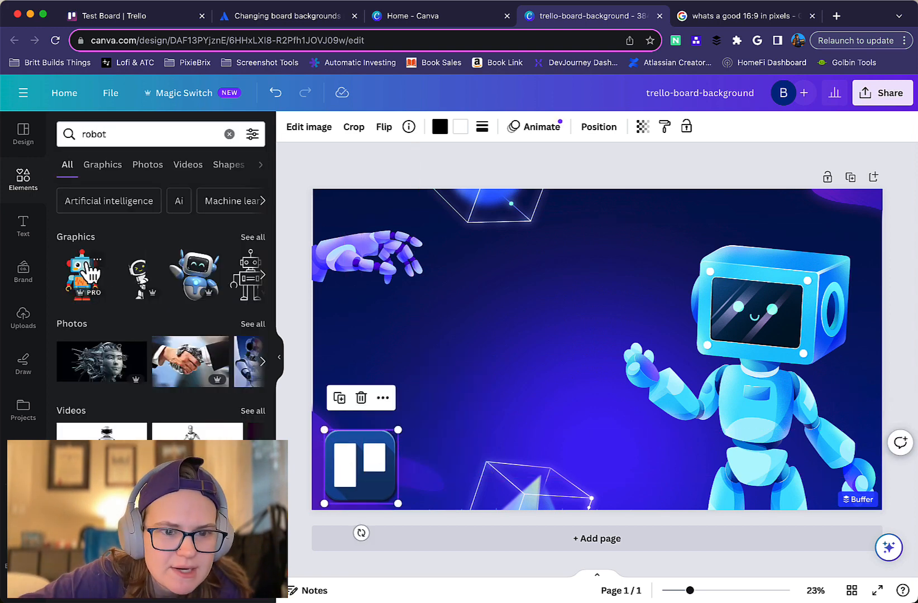
{"action": "left_click", "coordinate": [82, 274]}
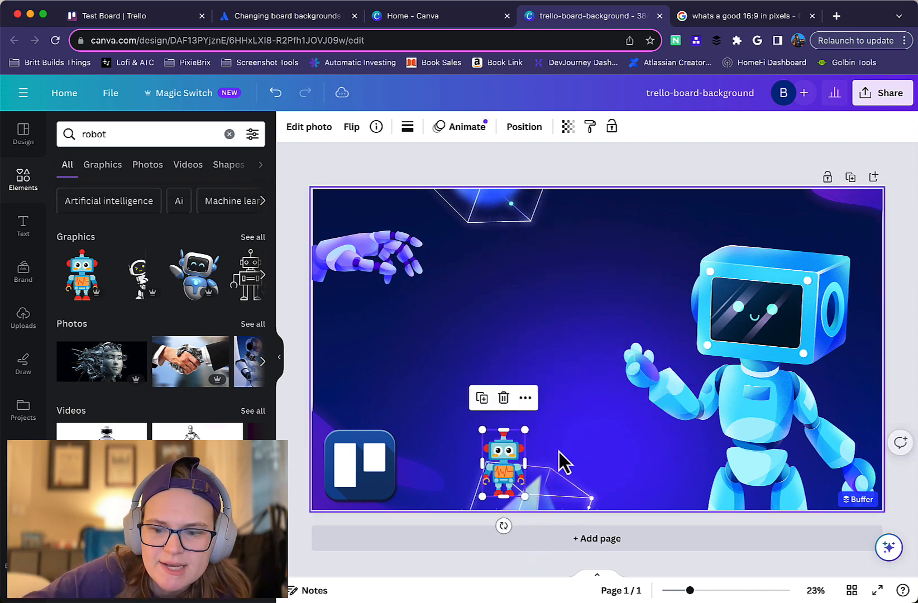
{"action": "left_click", "coordinate": [23, 226]}
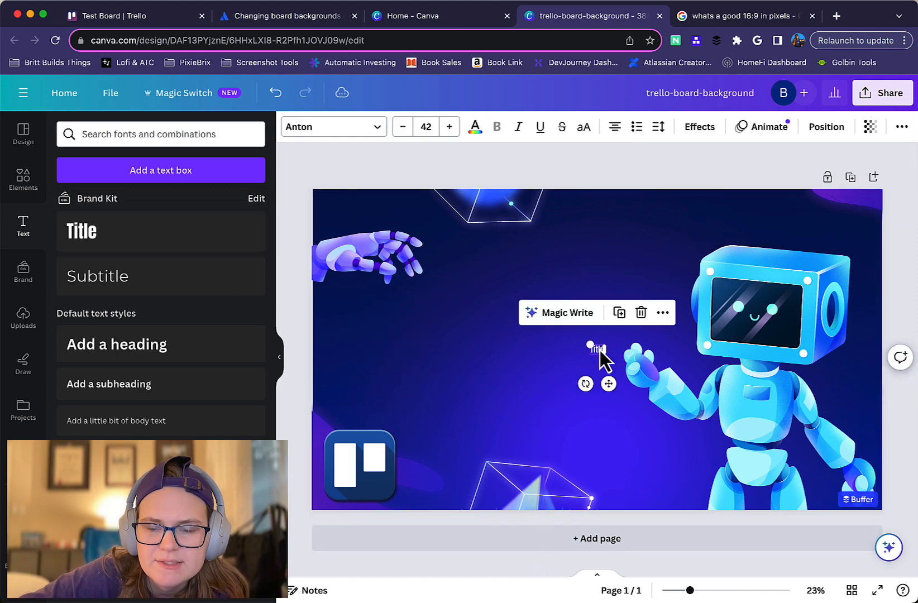
- Place a title text box right of the Trello logo reading 'Brittany's Board'
{"action": "left_click_drag", "start_coordinate": [596, 348], "coordinate": [394, 508]}
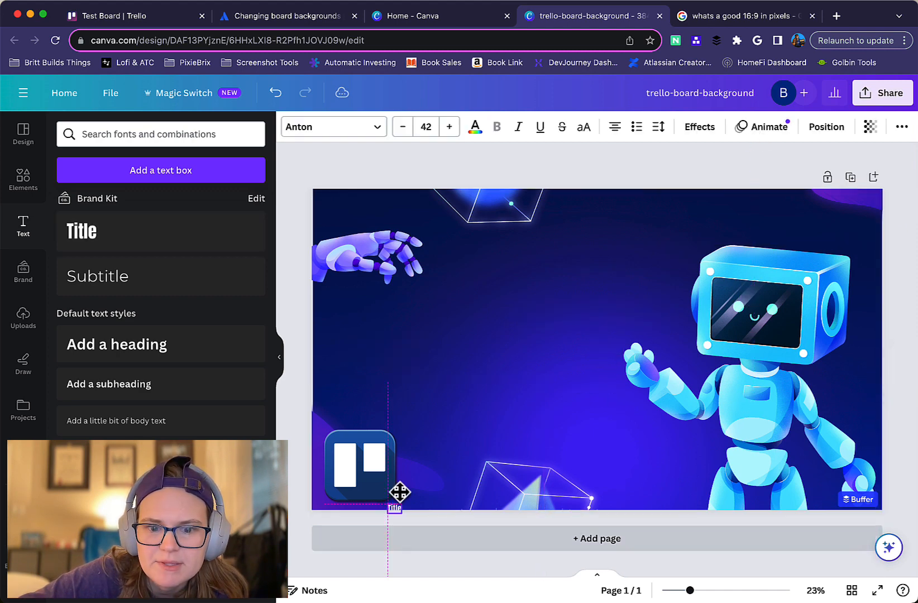
{"action": "left_click_drag", "start_coordinate": [395, 501], "coordinate": [448, 461]}
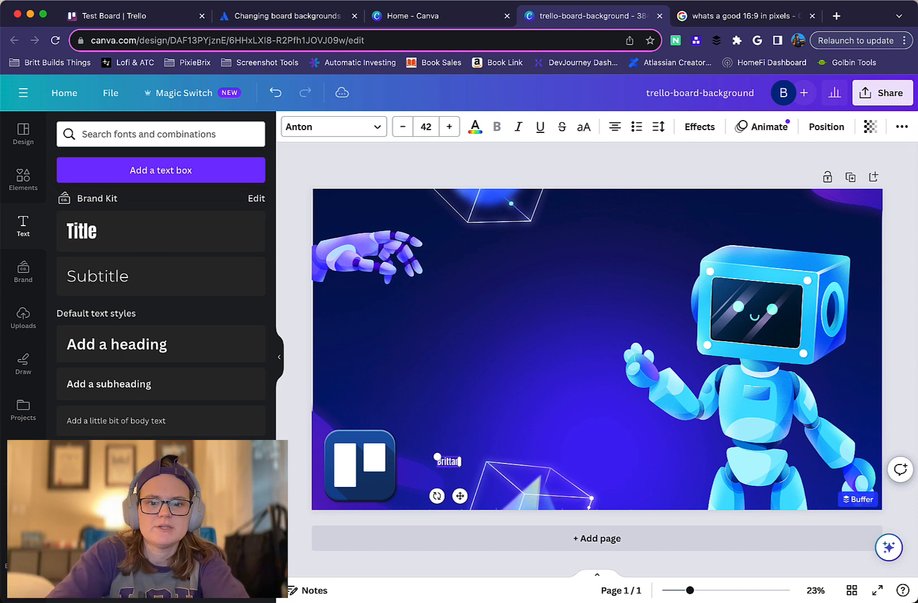
{"action": "left_click", "coordinate": [447, 462]}
{"action": "type", "text": "y's Board"}
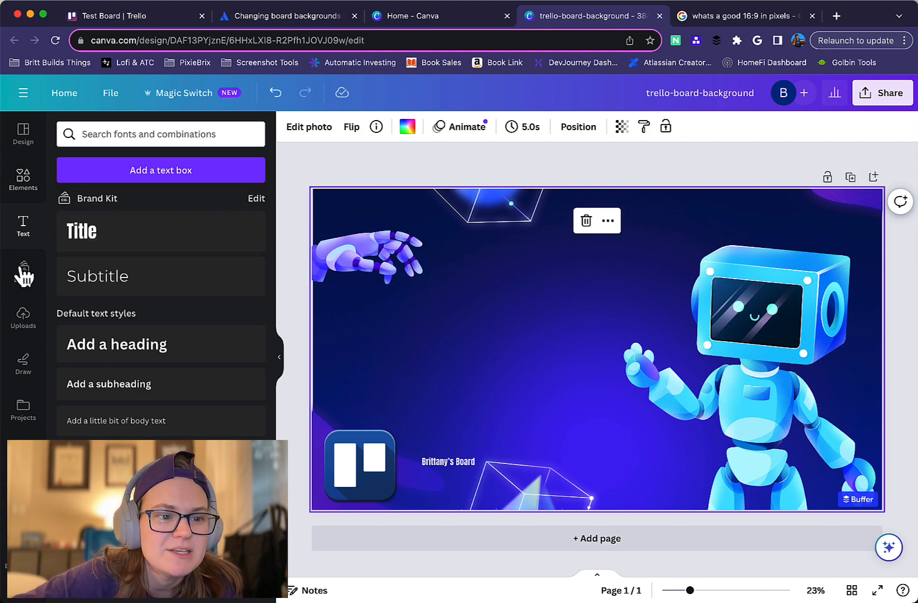
{"action": "type", "text": "robot"}
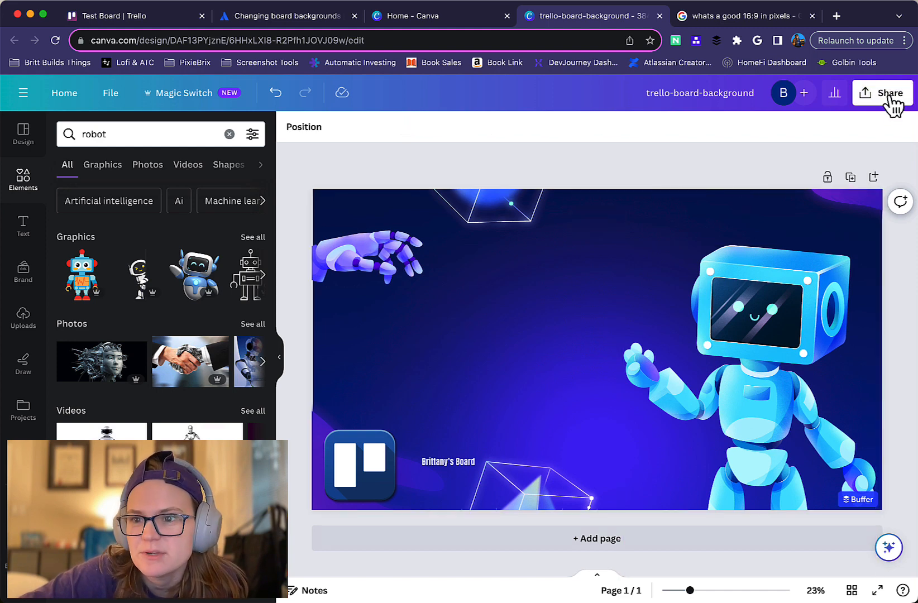
- Download the design as a PNG and return to the Trello Test Board
{"action": "left_click", "coordinate": [883, 93]}
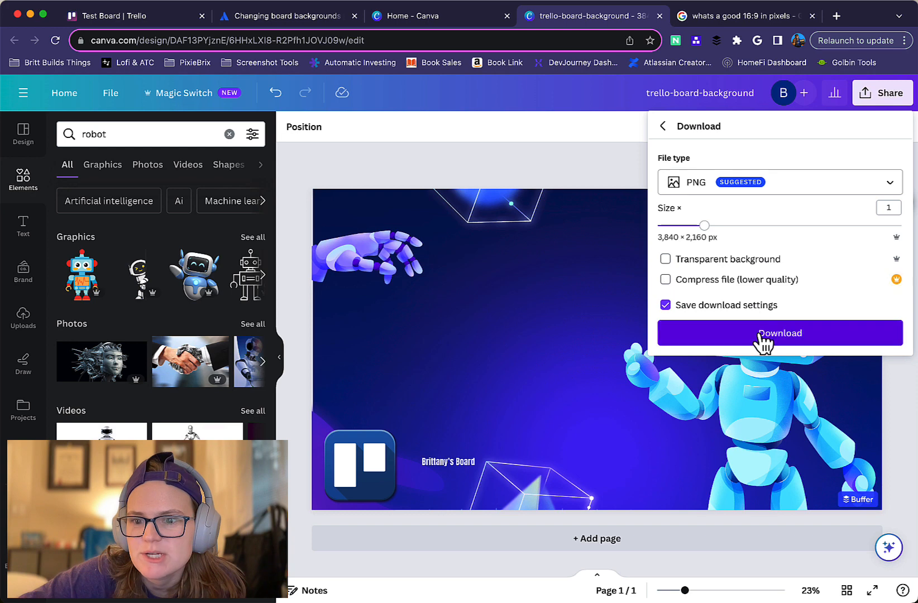
{"action": "left_click", "coordinate": [779, 333]}
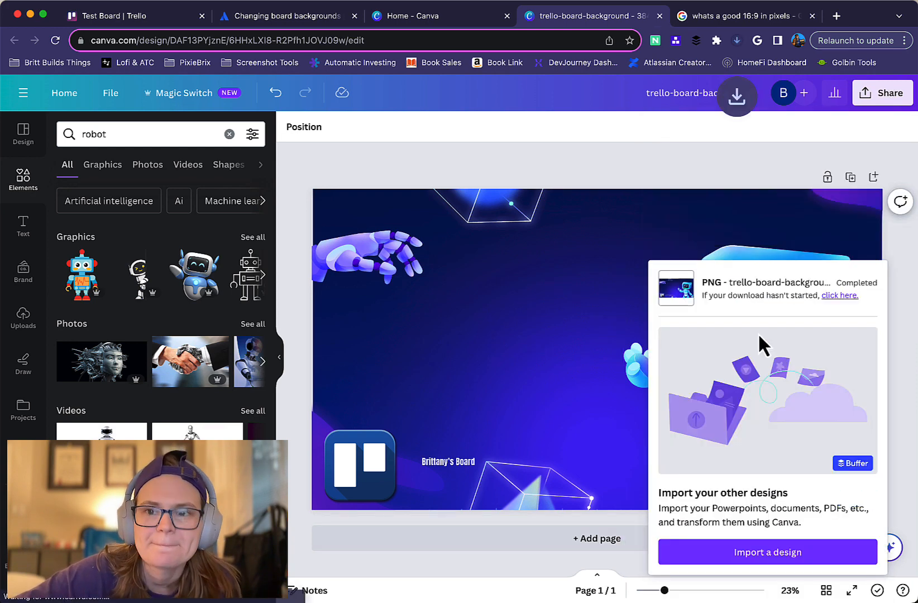
{"action": "left_click", "coordinate": [108, 15]}
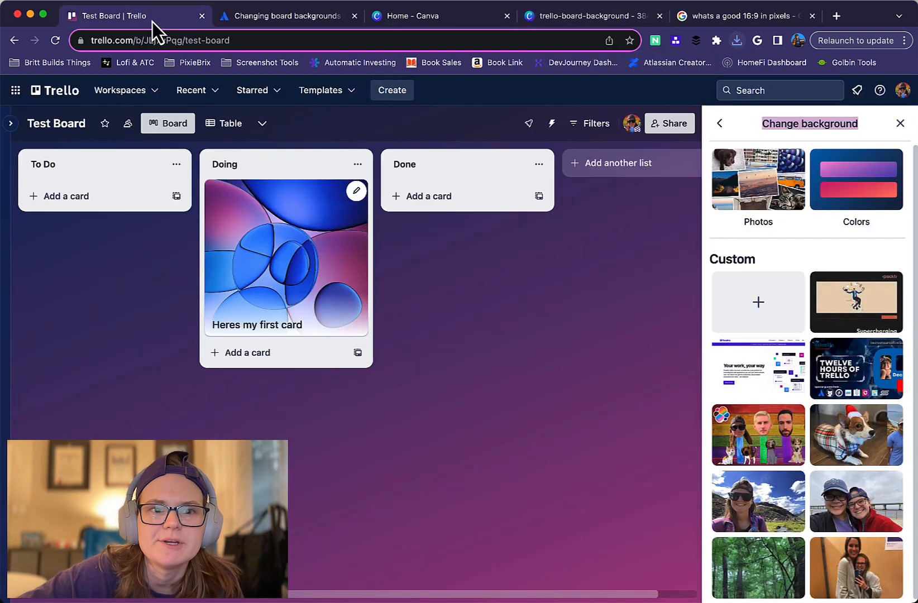
- Upload trello-board-background.png from Downloads as a custom background and apply it to Test Board
{"action": "left_click", "coordinate": [757, 302]}
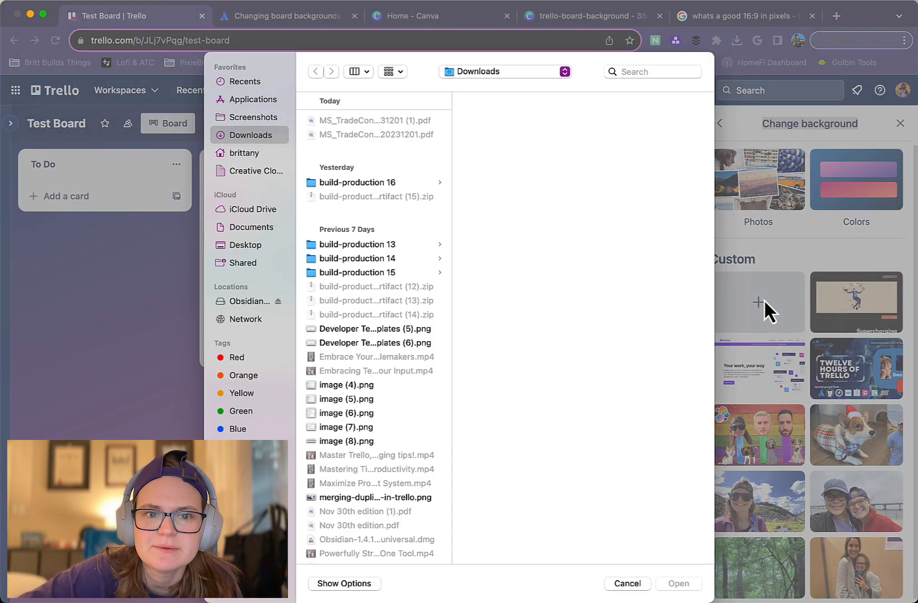
{"action": "left_click", "coordinate": [252, 118]}
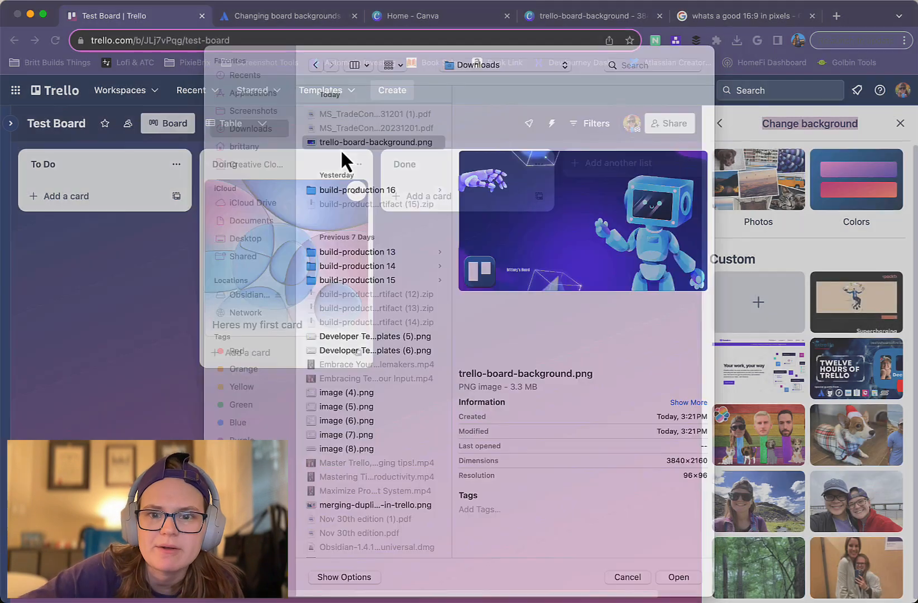
{"action": "left_click", "coordinate": [677, 576]}
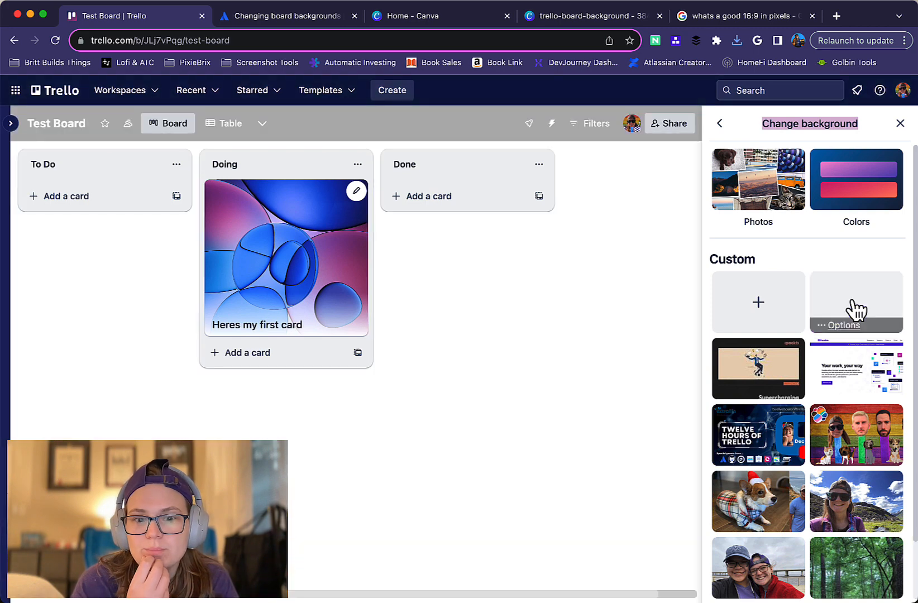
{"action": "left_click", "coordinate": [855, 301]}
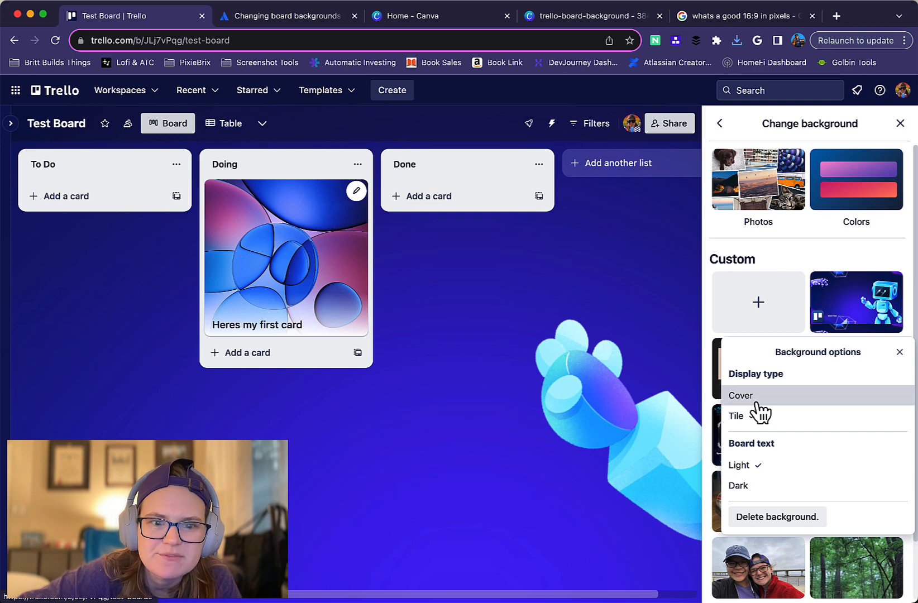
- Set the robot background's display type to Cover and keep board text Light after previewing Dark
{"action": "left_click", "coordinate": [740, 395]}
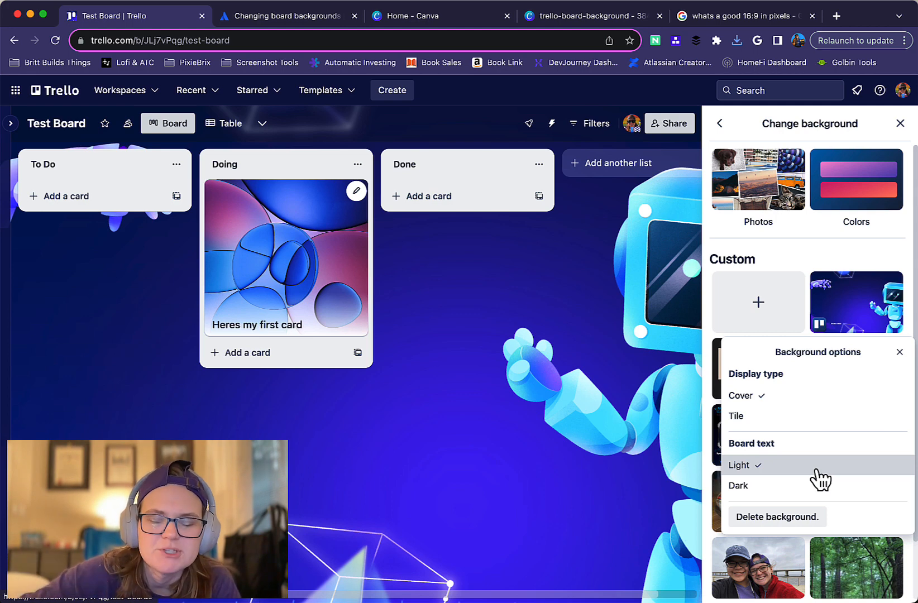
{"action": "left_click", "coordinate": [738, 486]}
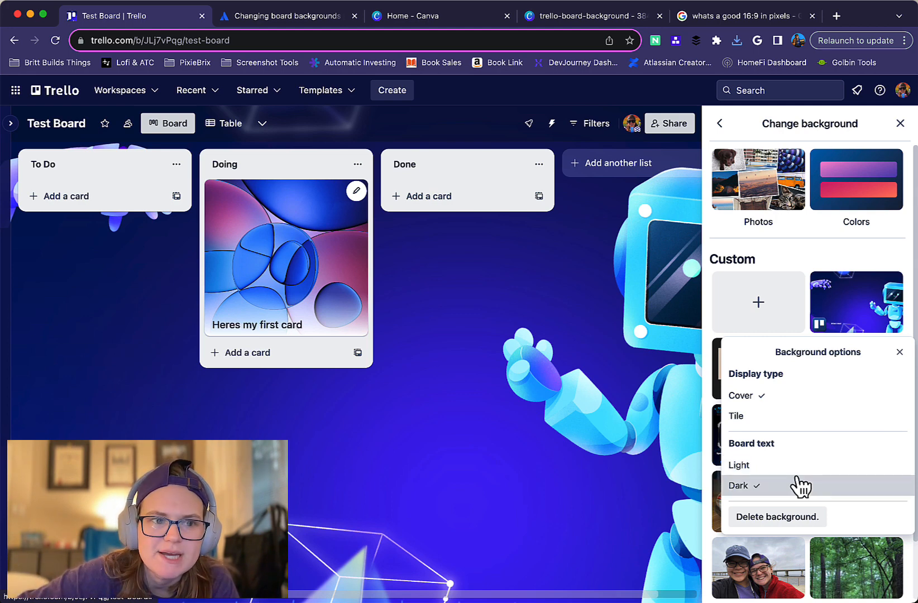
{"action": "left_click", "coordinate": [738, 465]}
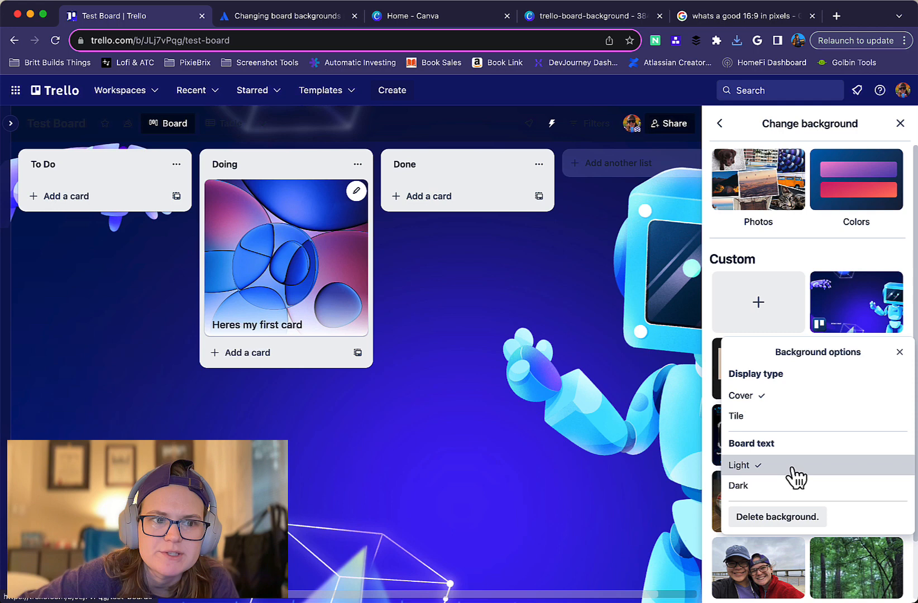
{"action": "mouse_move", "coordinate": [56, 325]}
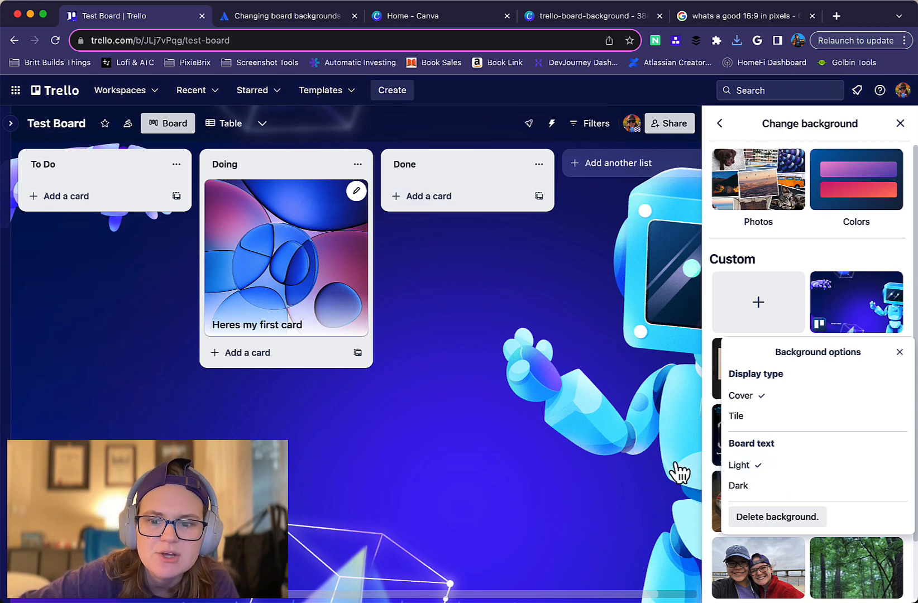
{"action": "left_click", "coordinate": [737, 485]}
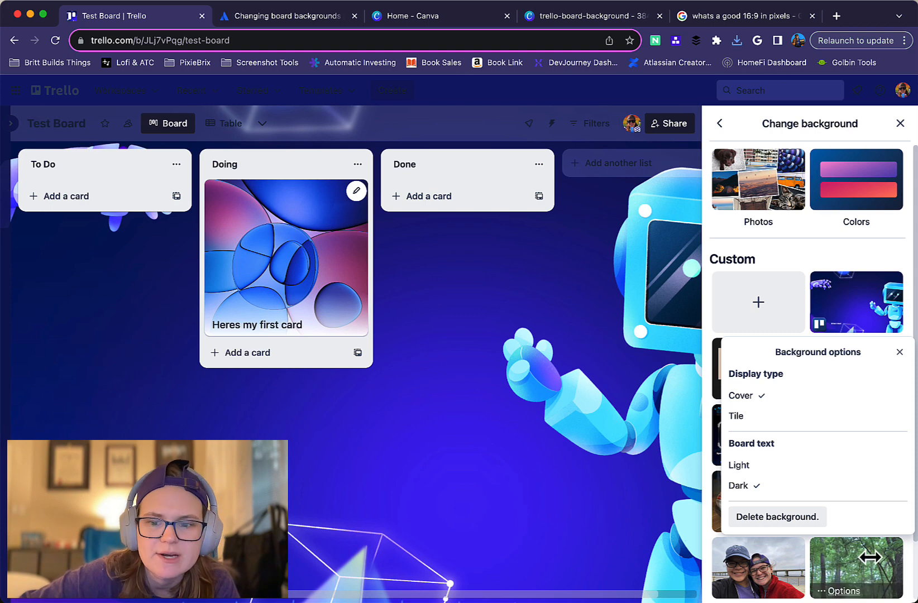
{"action": "left_click", "coordinate": [739, 465]}
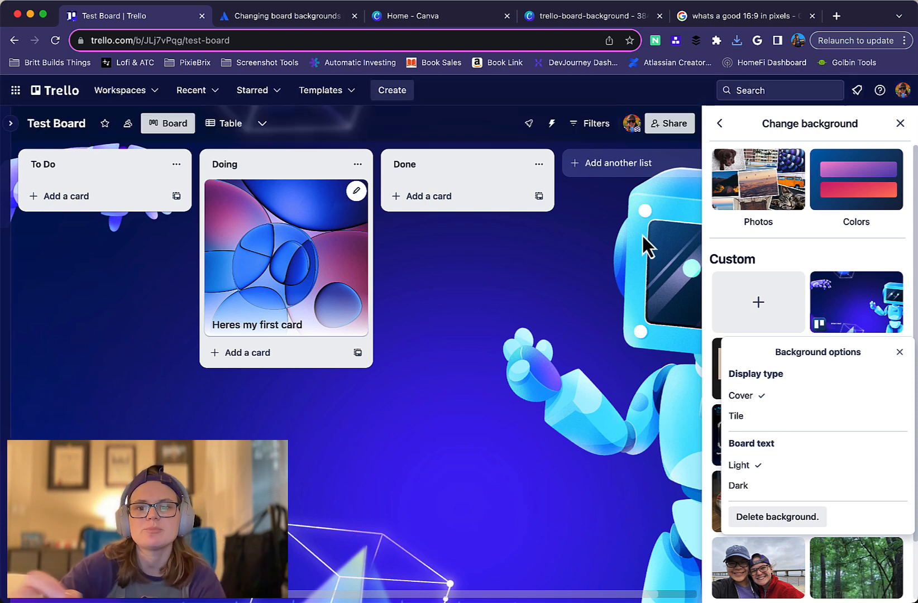